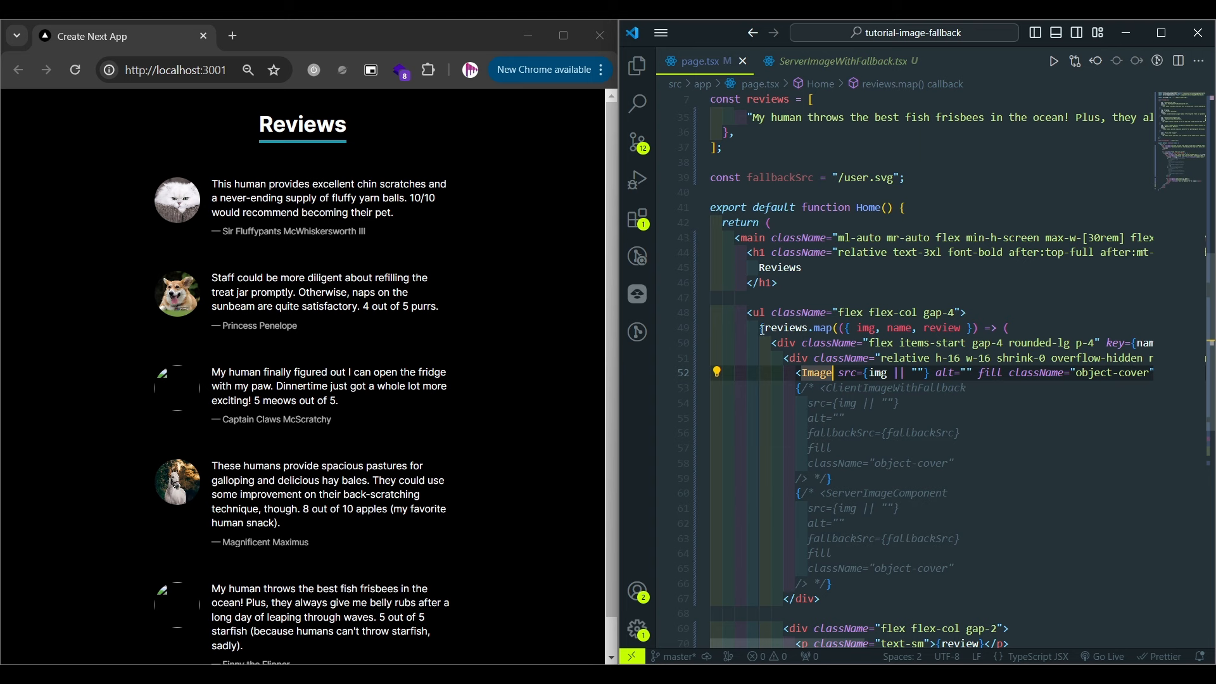
# Step: Open components/ClientImageWithFallback.tsx from the Explorer and highlight its ImageProps type
pyautogui.scroll(-3)
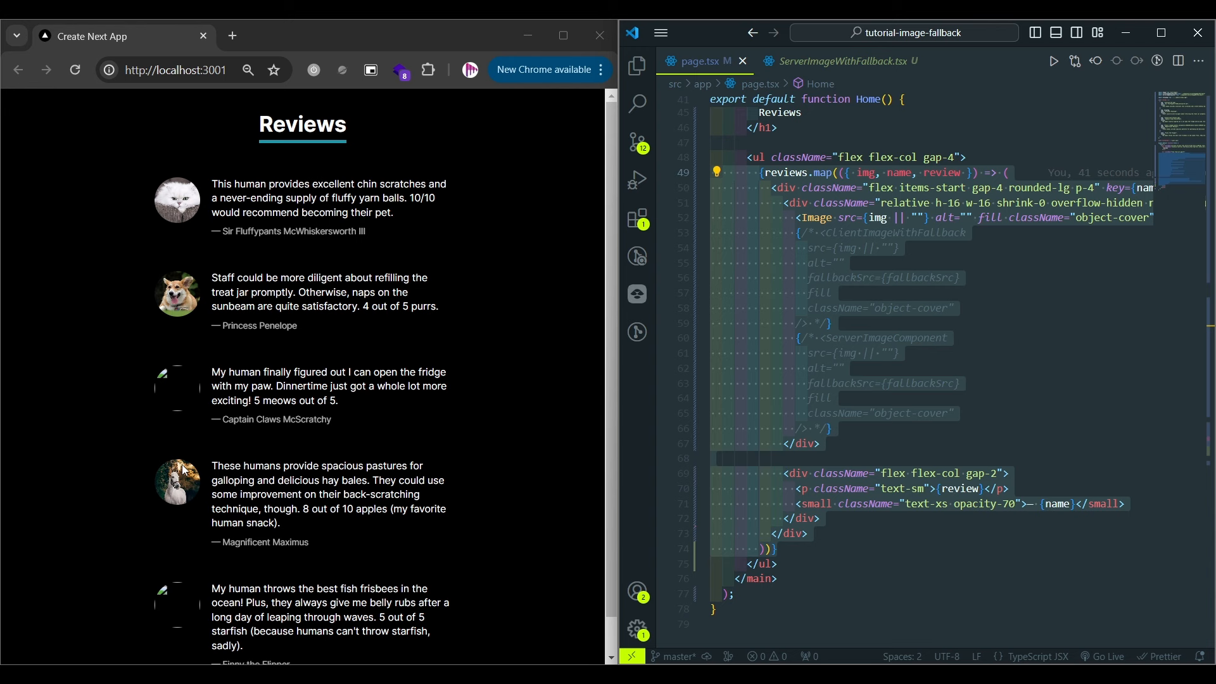
pyautogui.moveTo(167, 570)
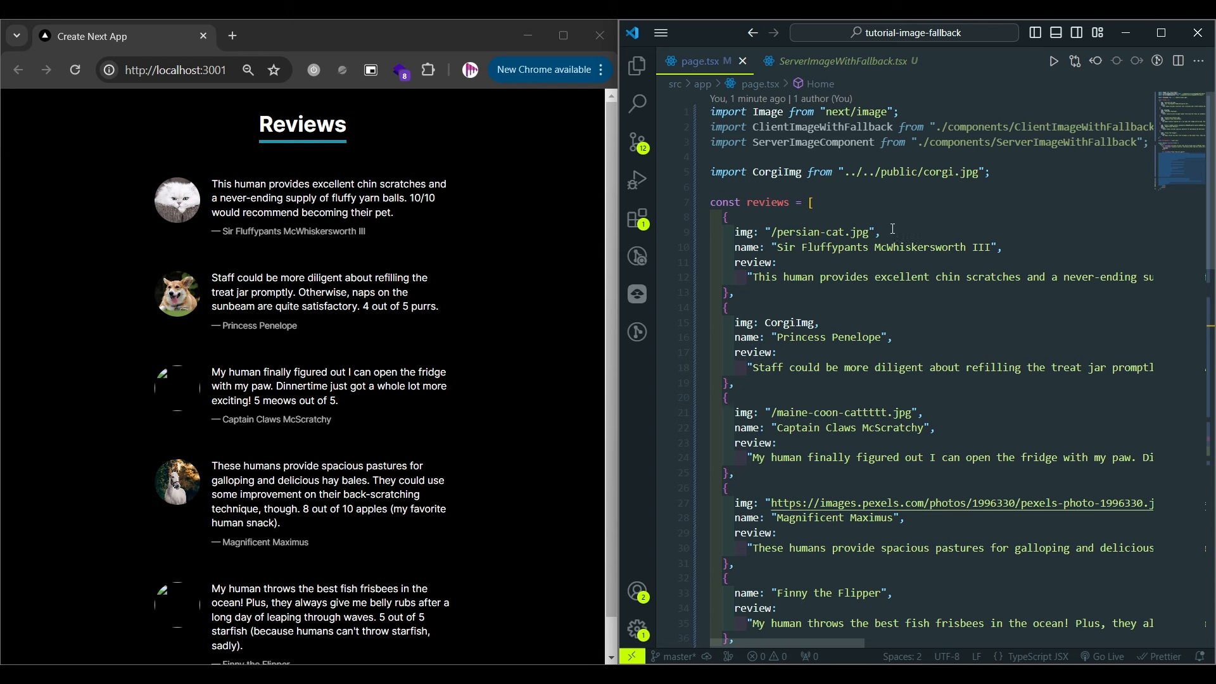
pyautogui.moveTo(999, 315)
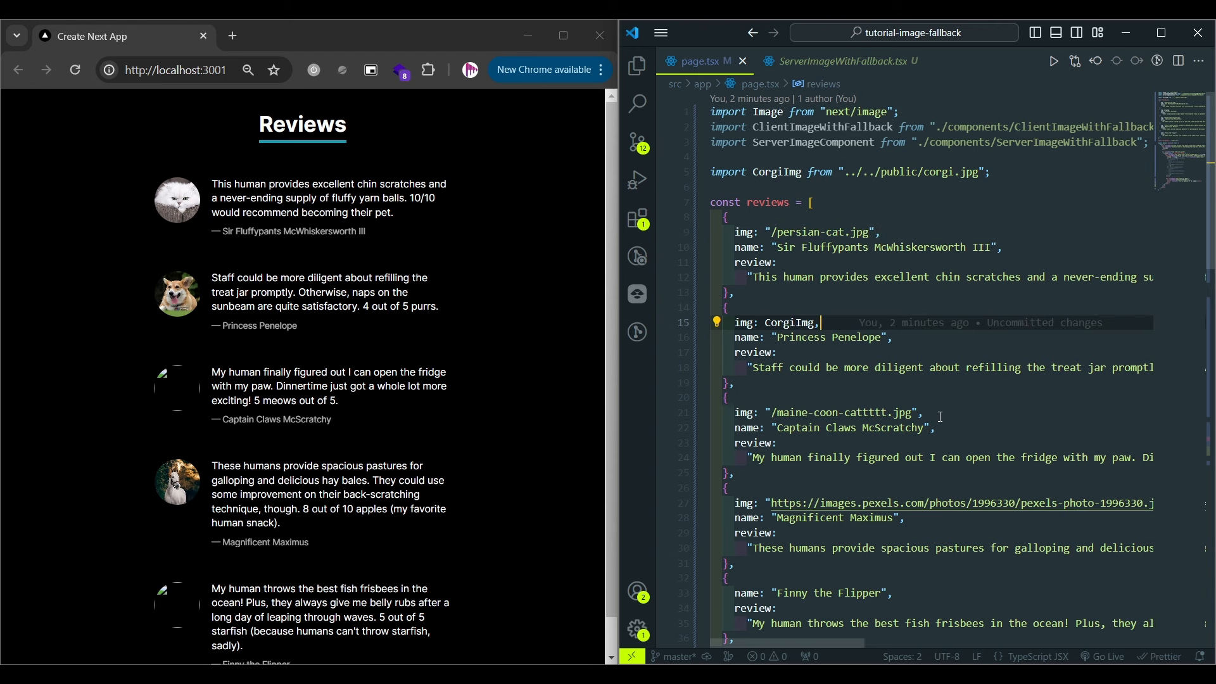
pyautogui.click(863, 412)
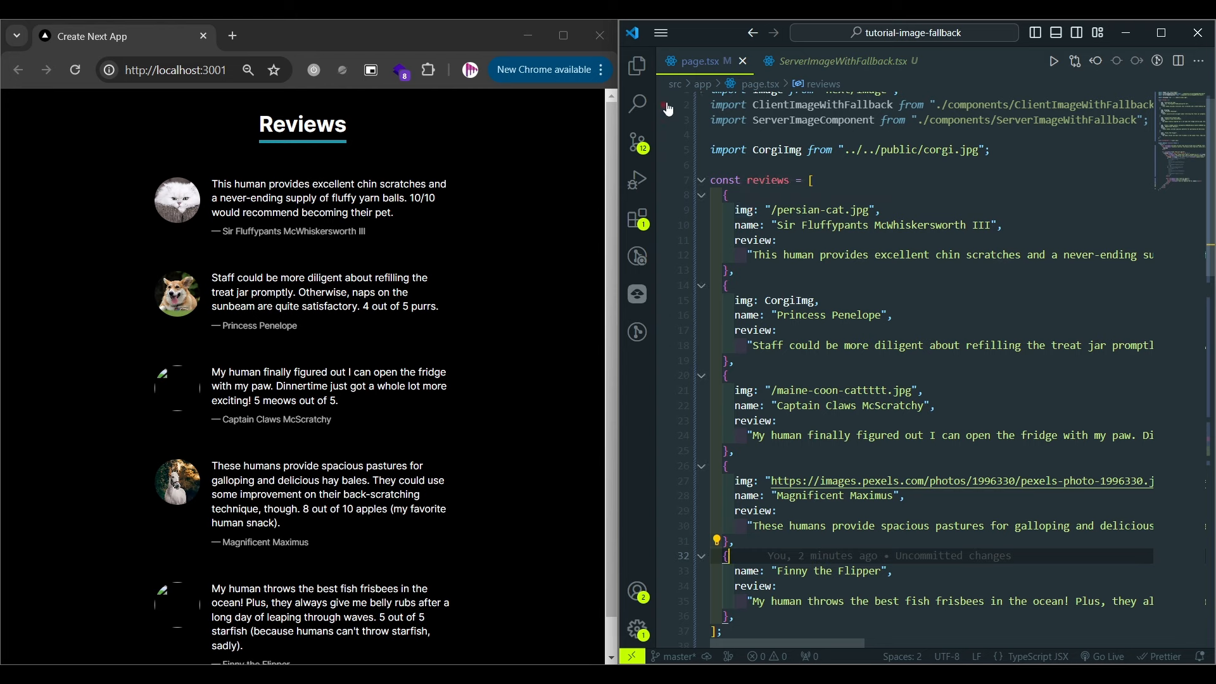
pyautogui.click(636, 66)
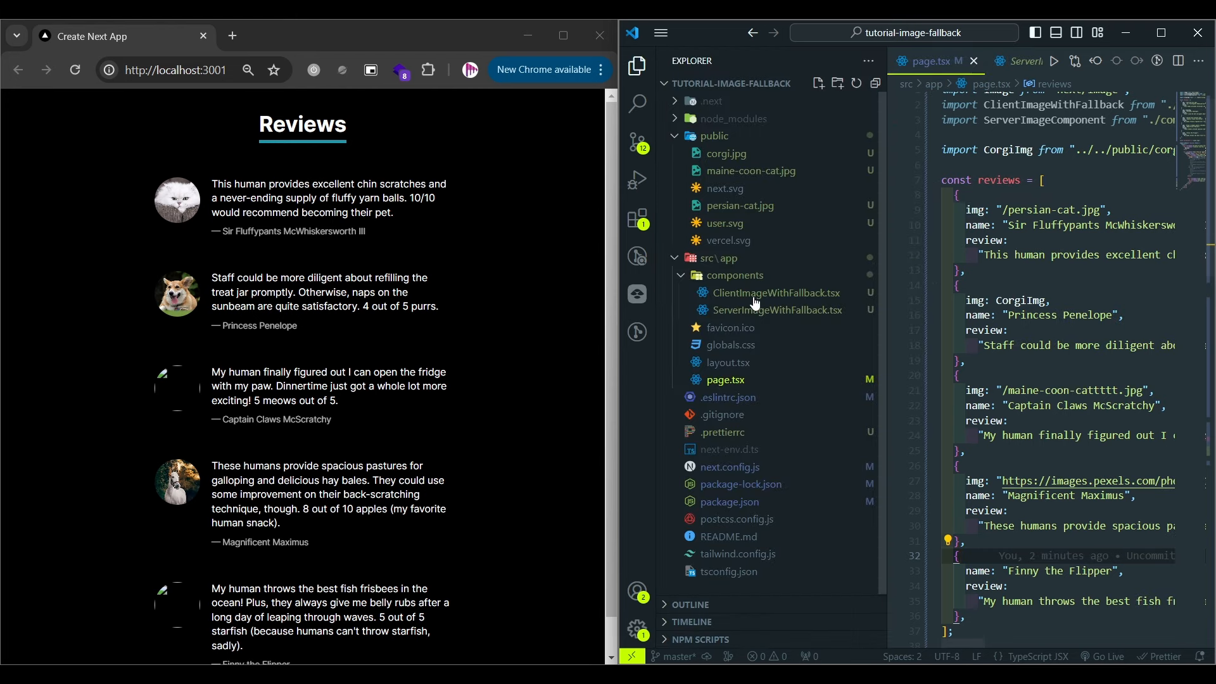
pyautogui.click(775, 292)
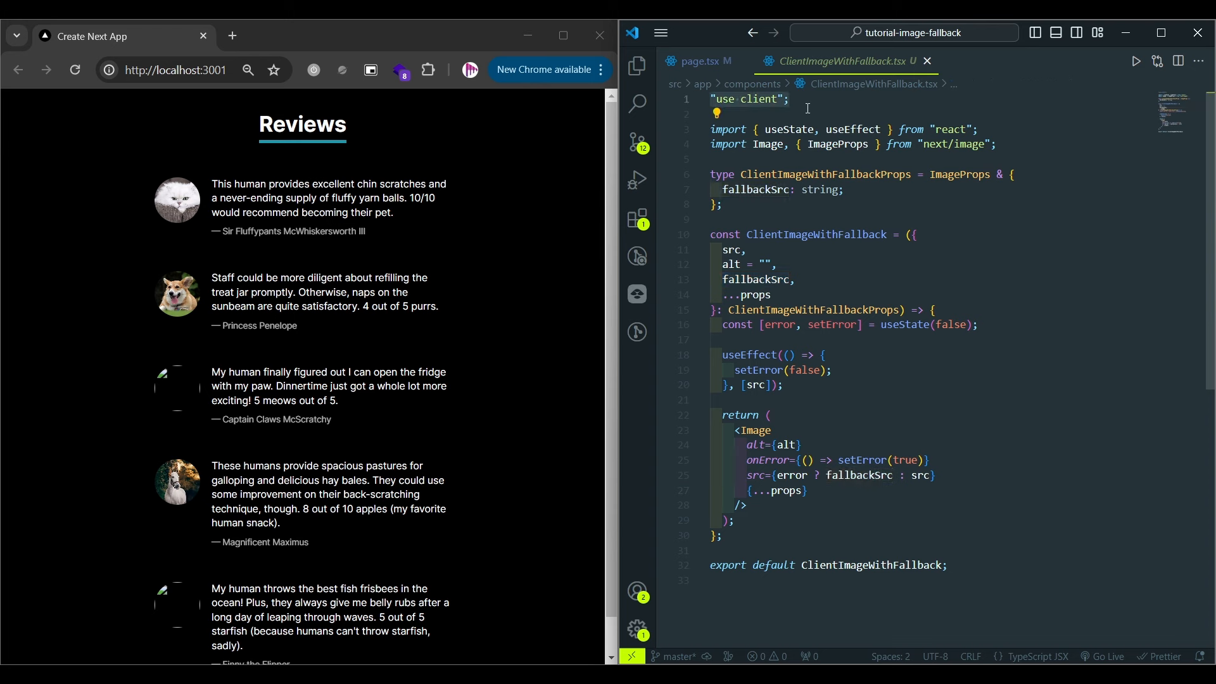
pyautogui.moveTo(1049, 338)
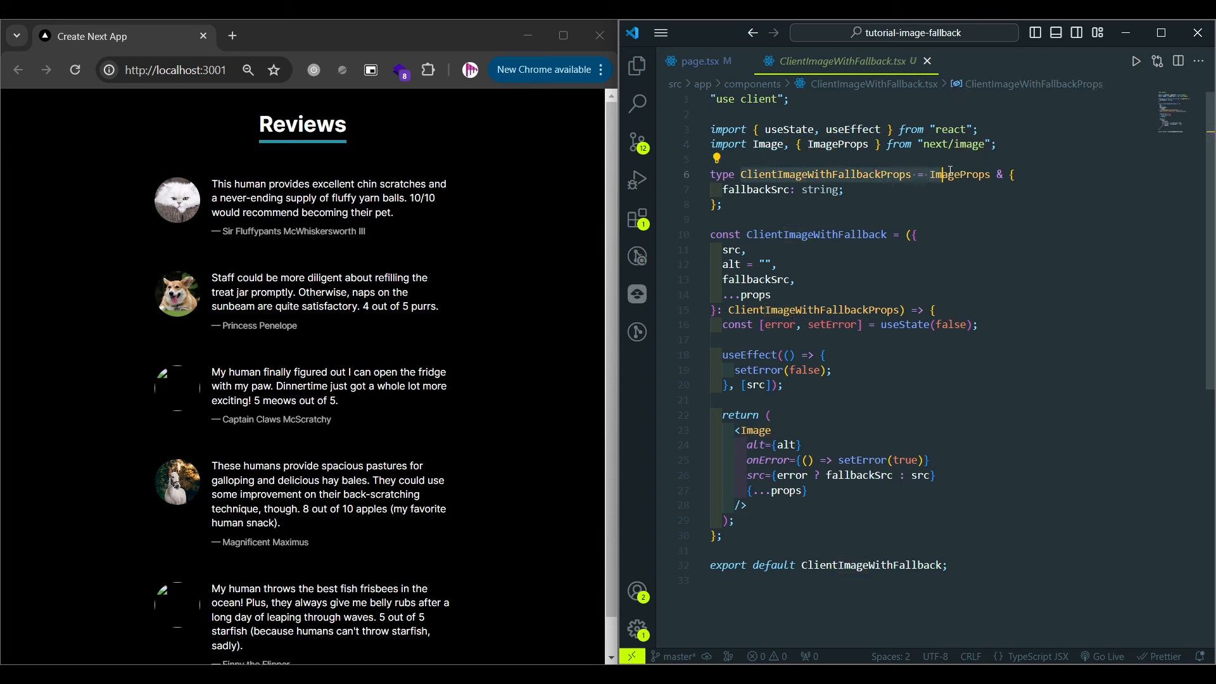
pyautogui.doubleClick(753, 189)
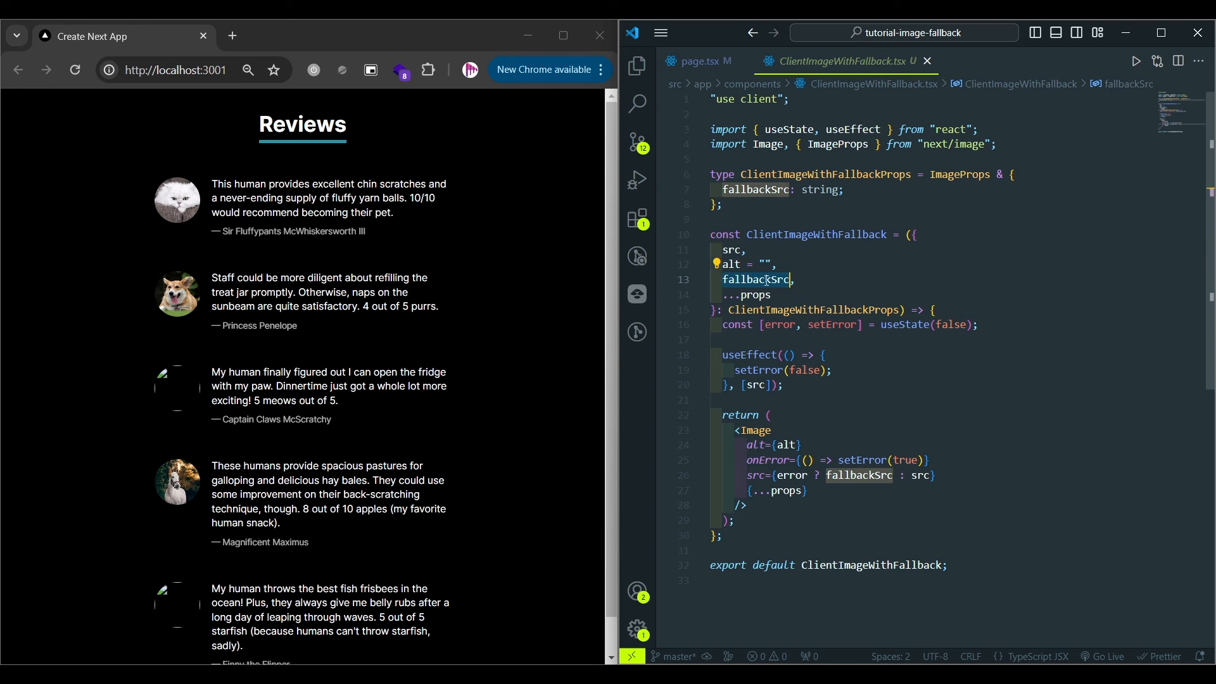
pyautogui.moveTo(952, 366)
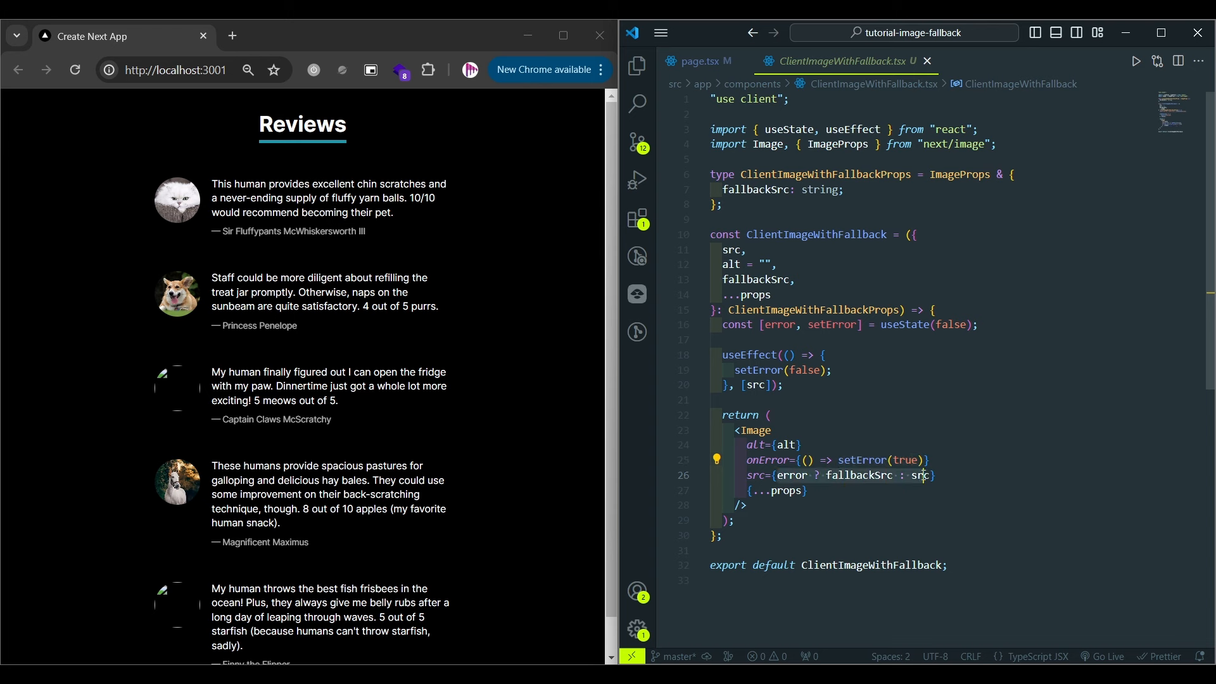
pyautogui.moveTo(923, 475)
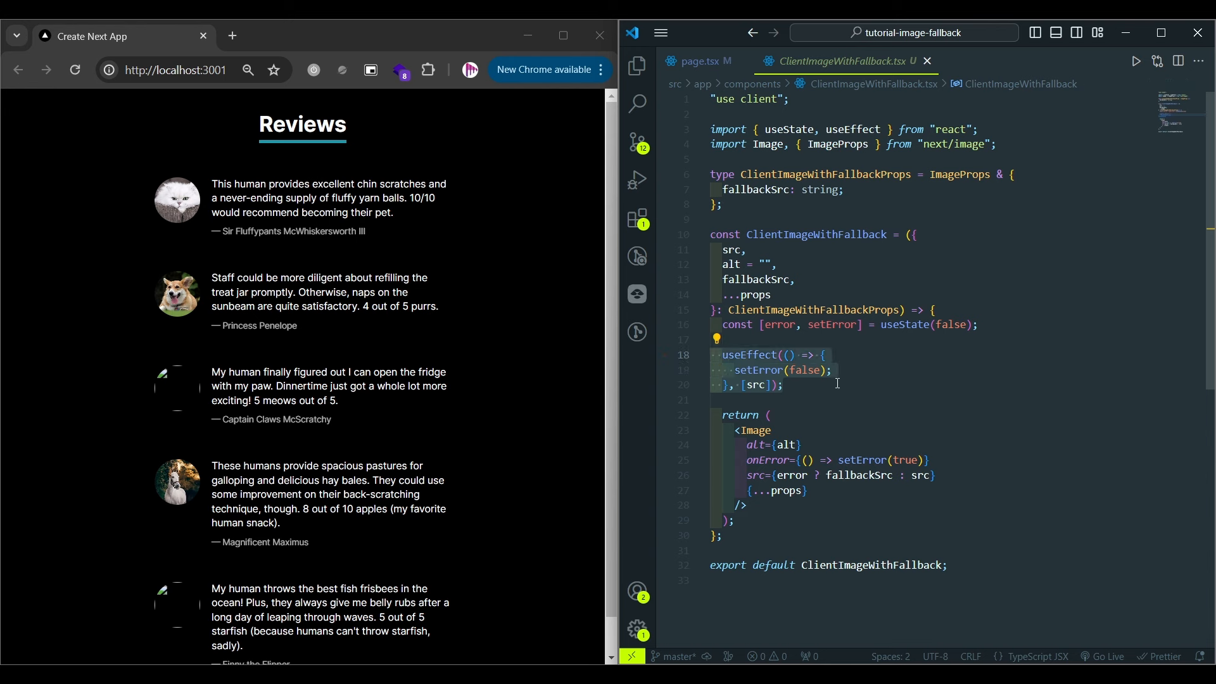
pyautogui.moveTo(753, 386)
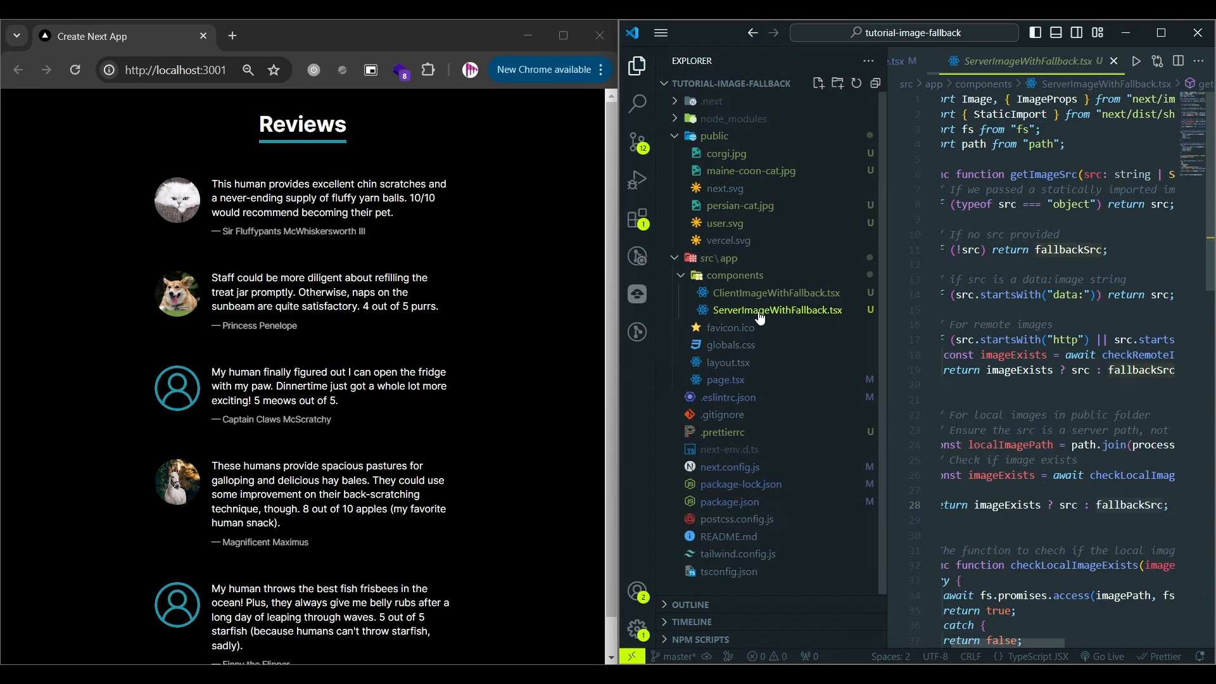
pyautogui.click(636, 66)
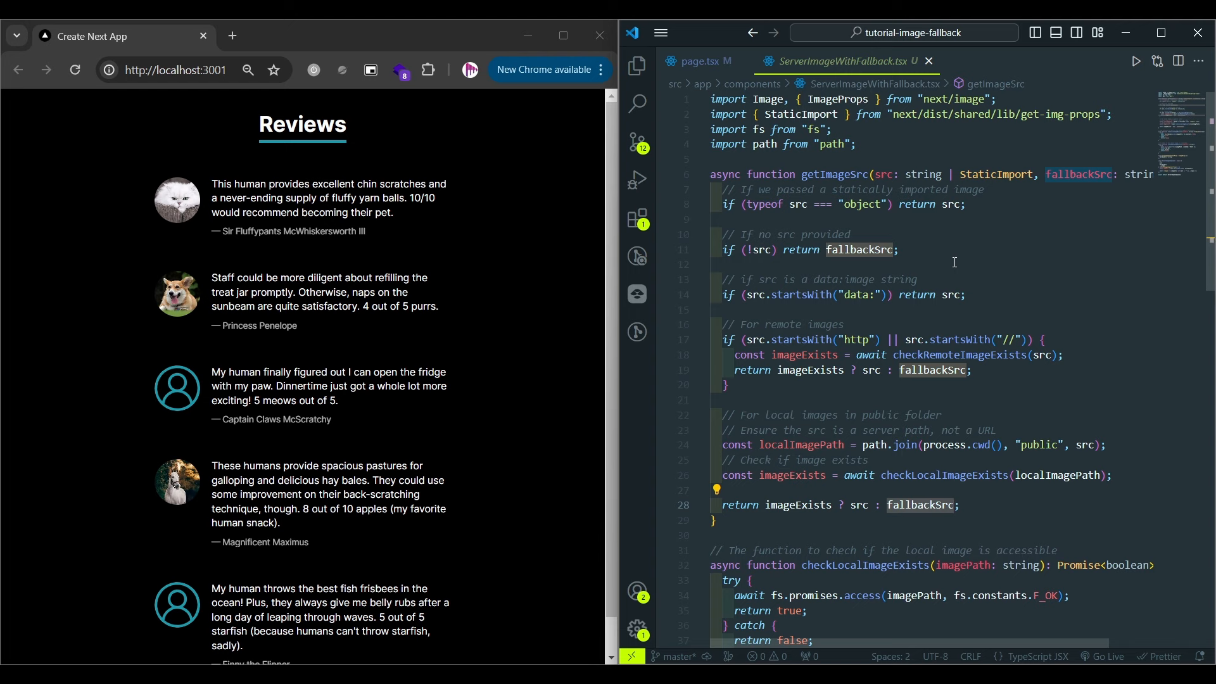
pyautogui.scroll(-3)
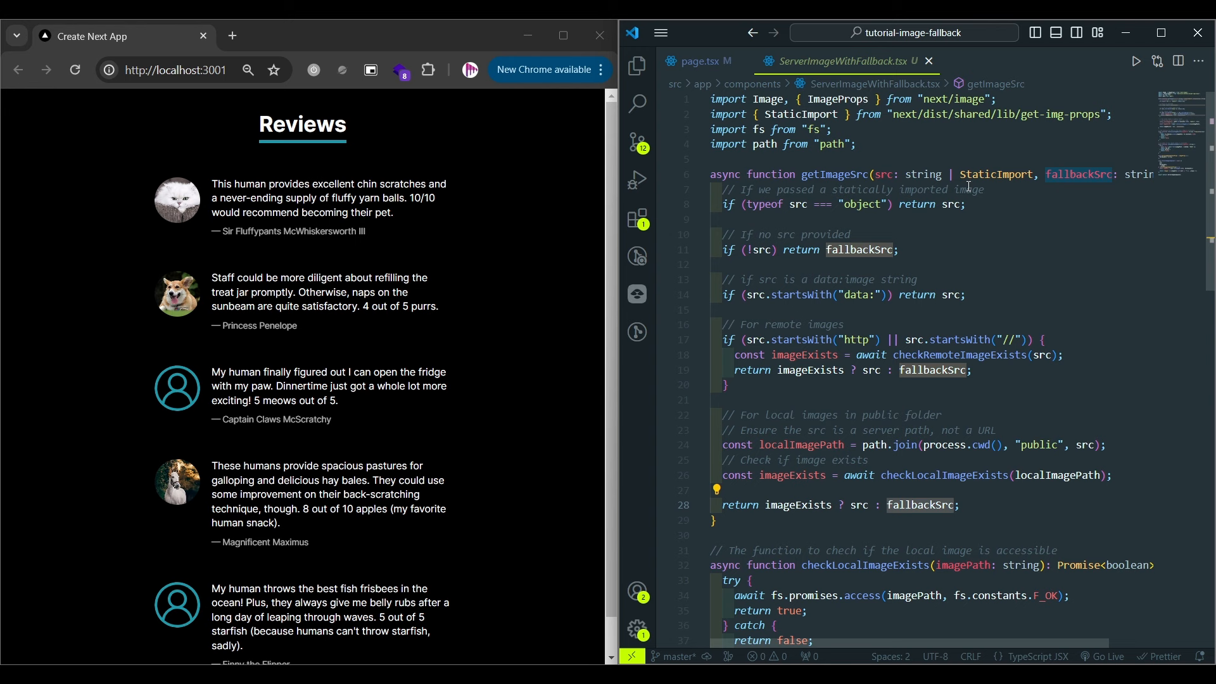
pyautogui.click(1001, 100)
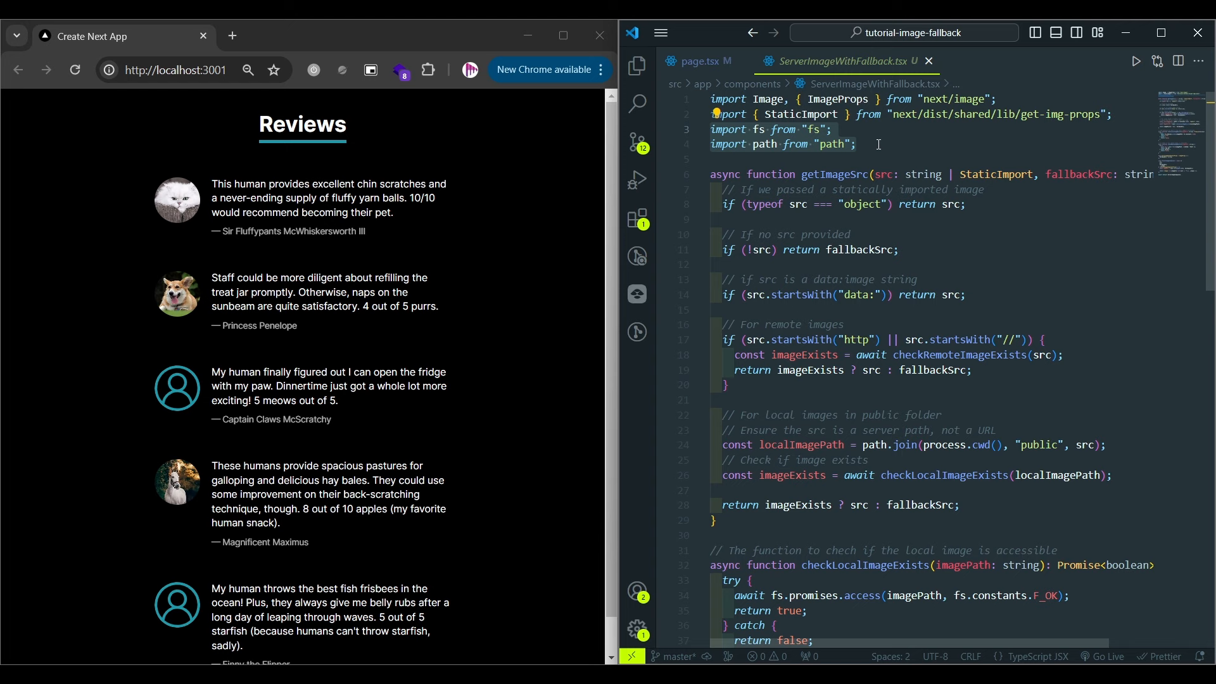
pyautogui.scroll(-3)
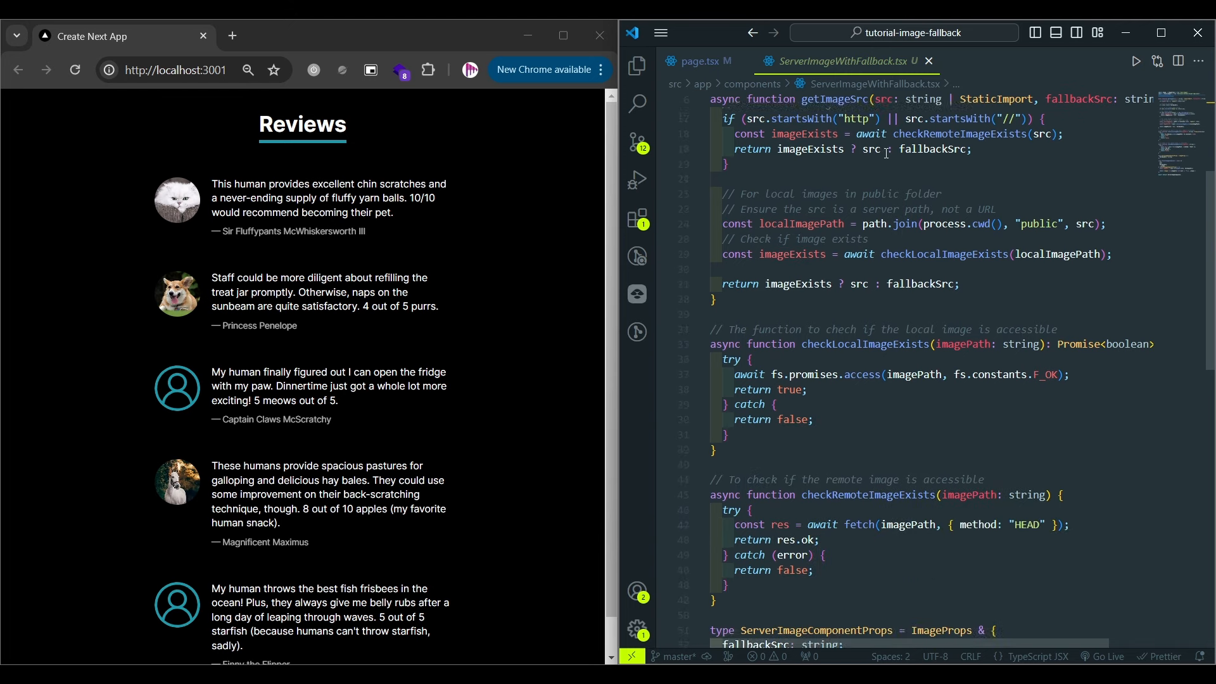
pyautogui.scroll(-3)
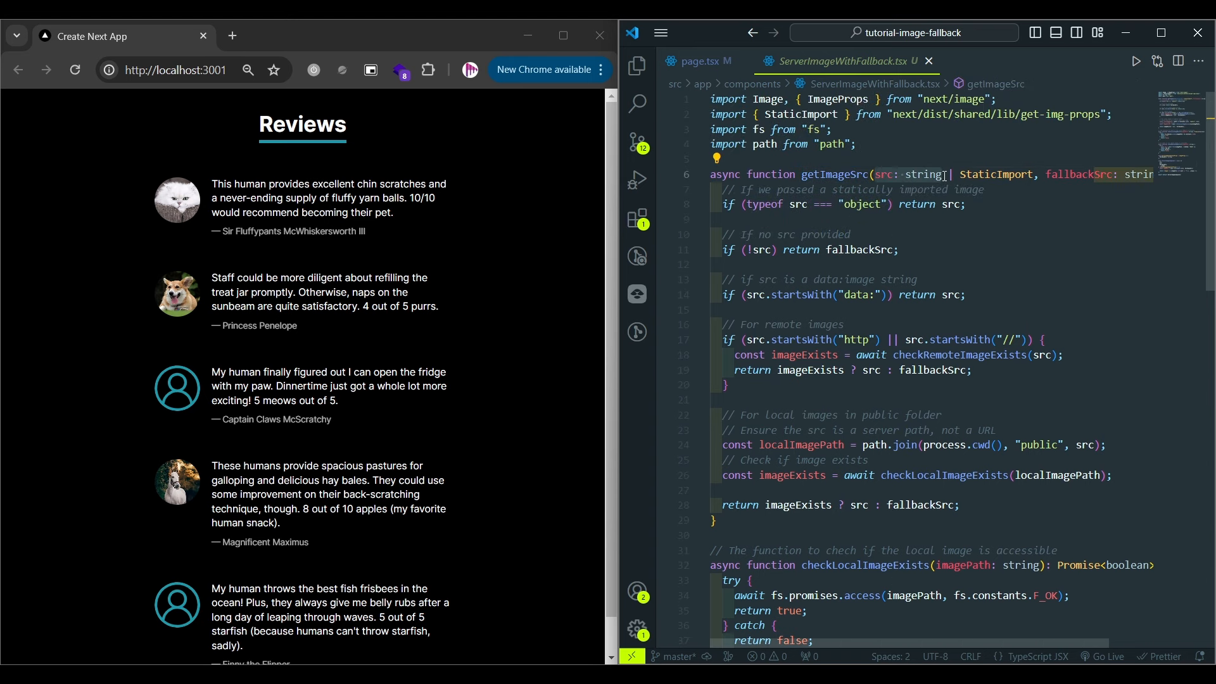
pyautogui.moveTo(995, 173)
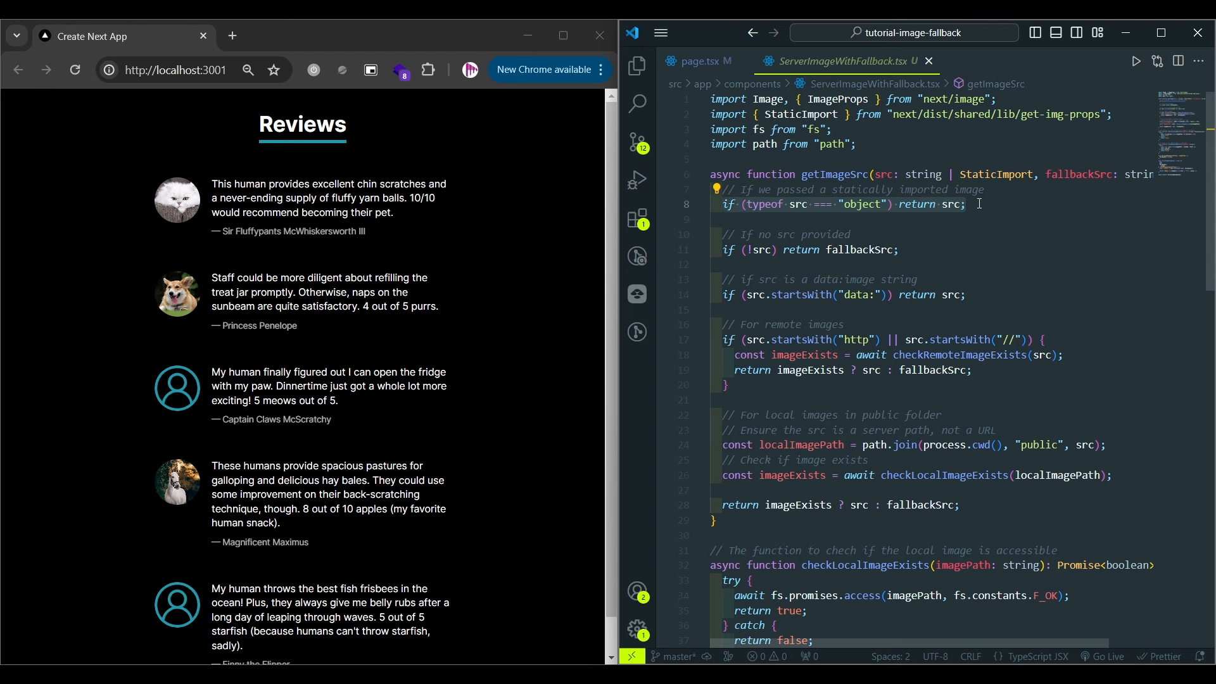
pyautogui.click(718, 235)
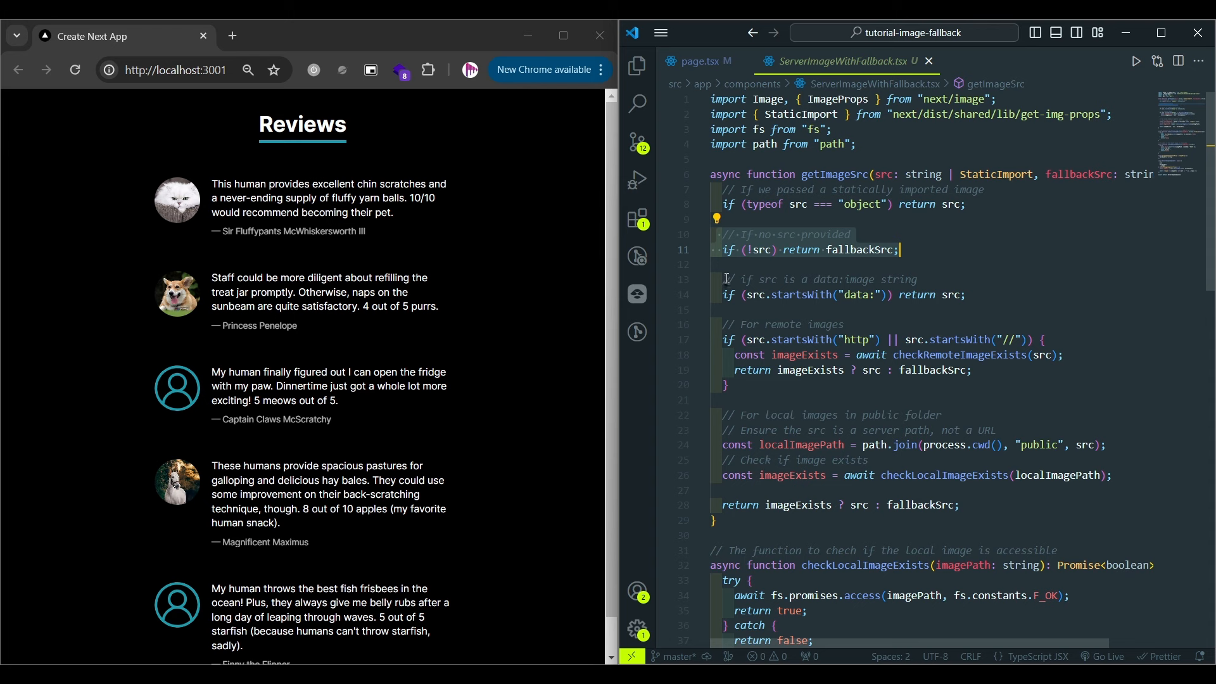
pyautogui.click(943, 294)
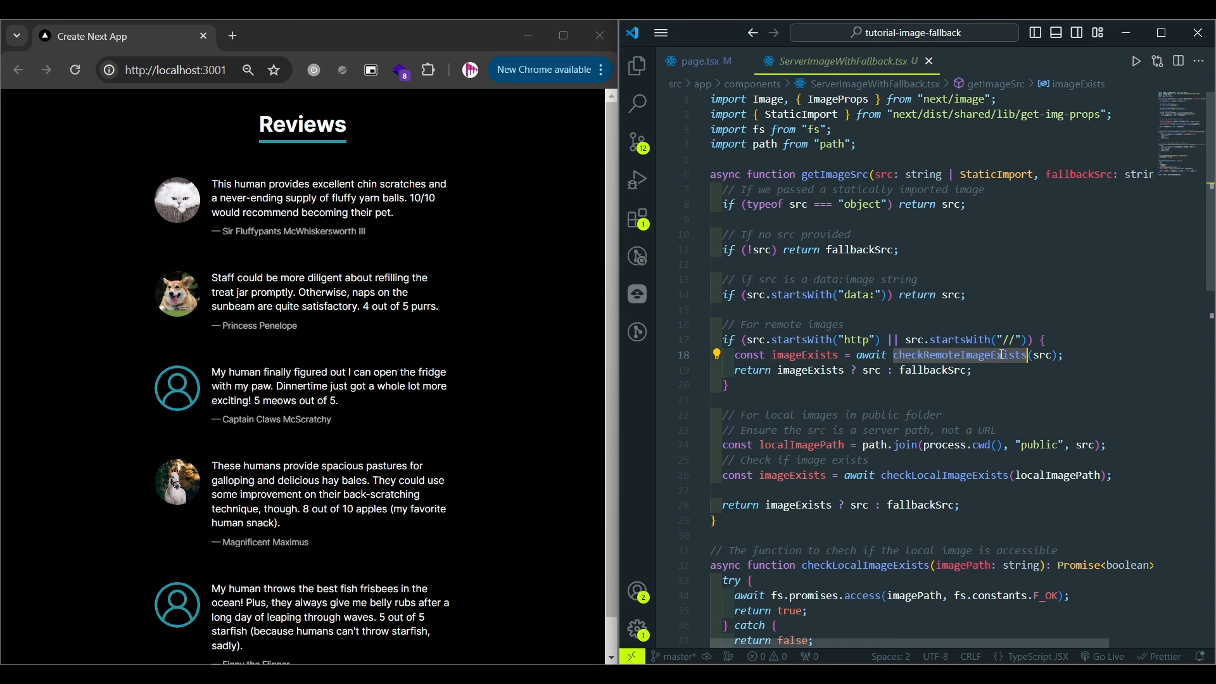
pyautogui.scroll(-3)
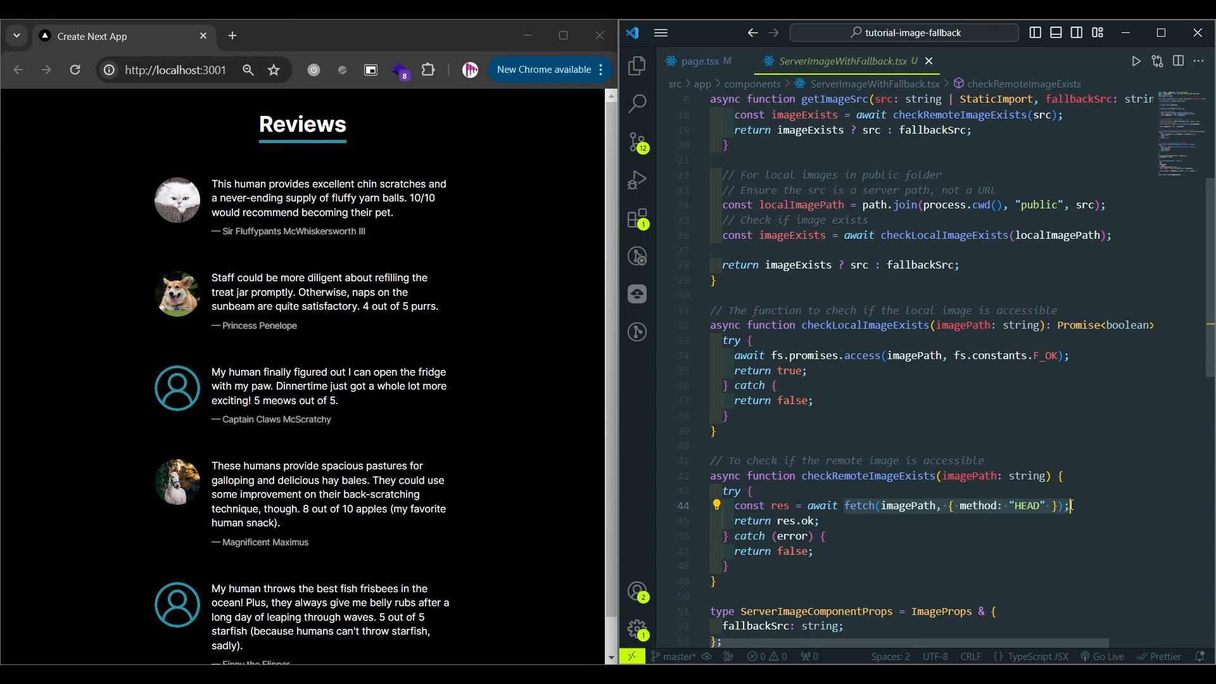
pyautogui.click(1071, 505)
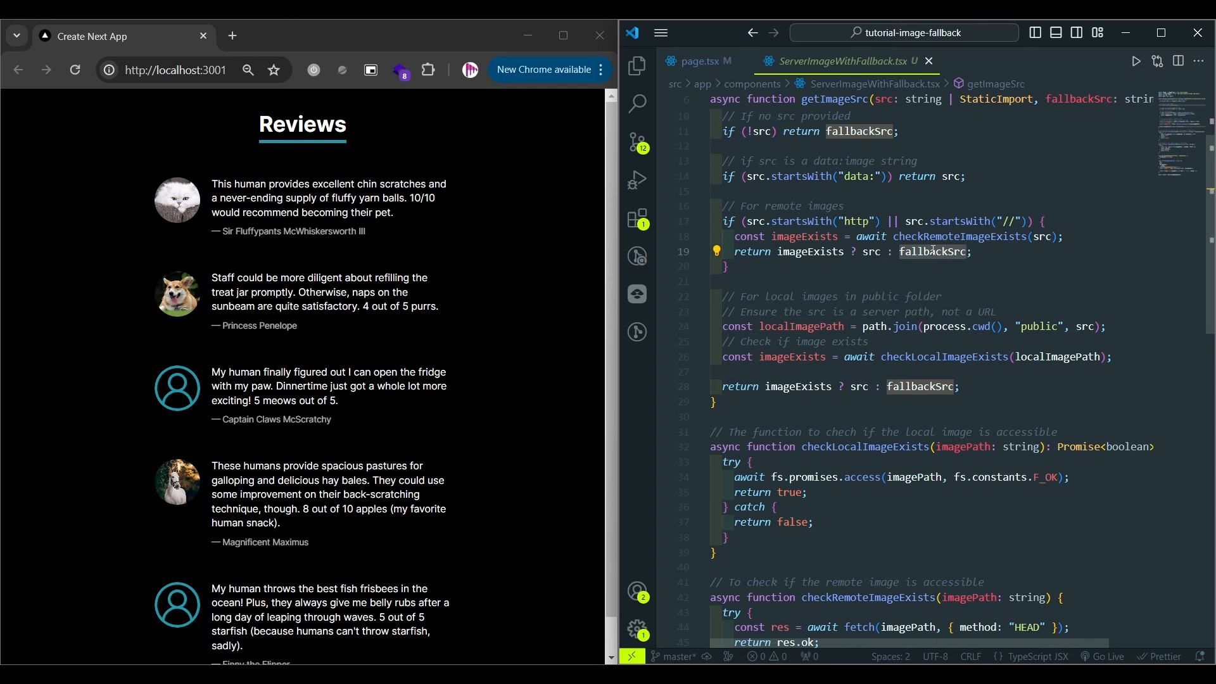
pyautogui.moveTo(1001, 253)
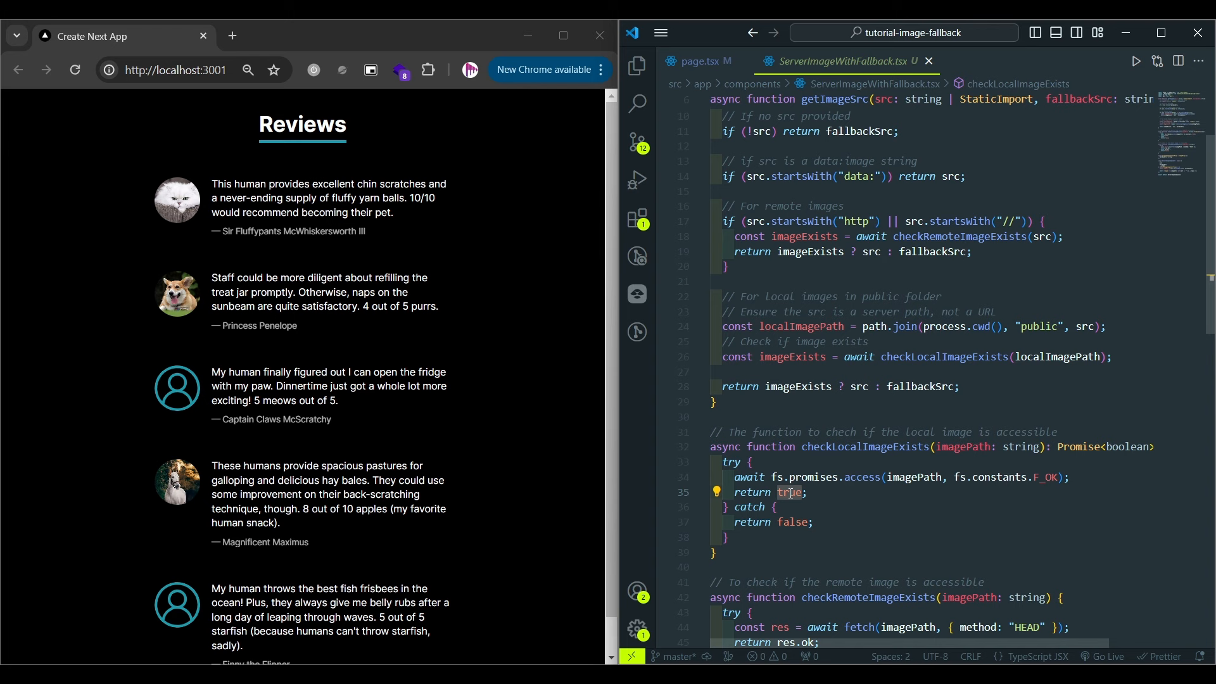
pyautogui.click(857, 477)
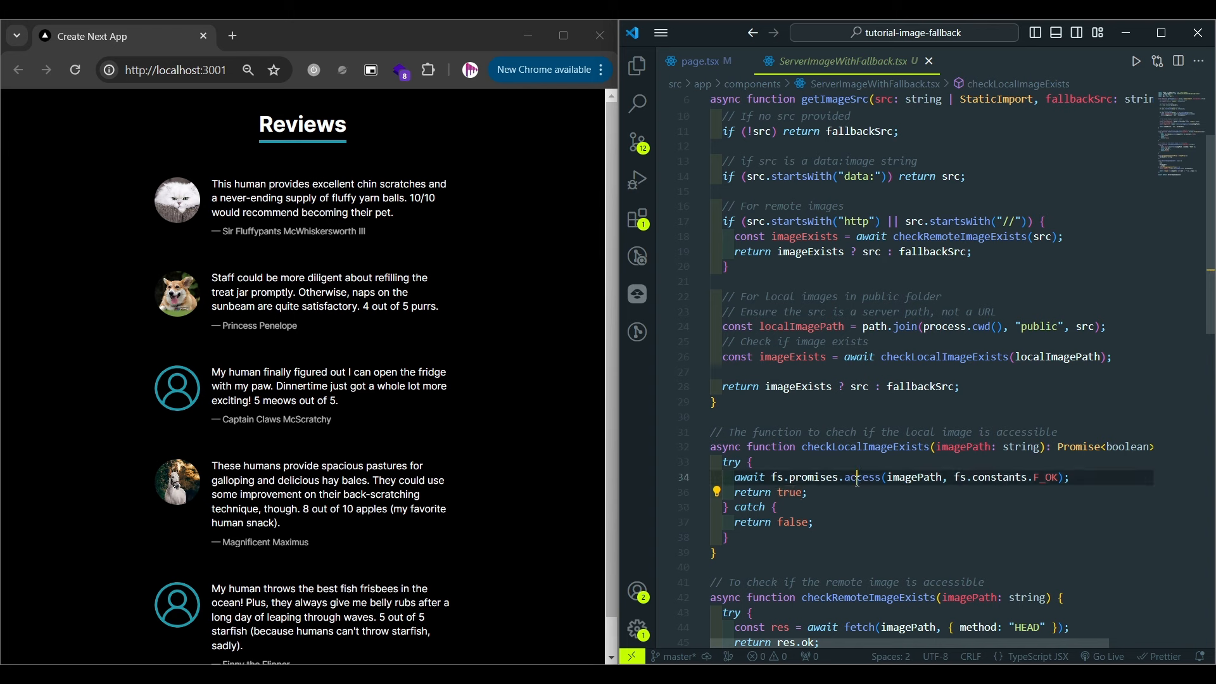
pyautogui.doubleClick(859, 476)
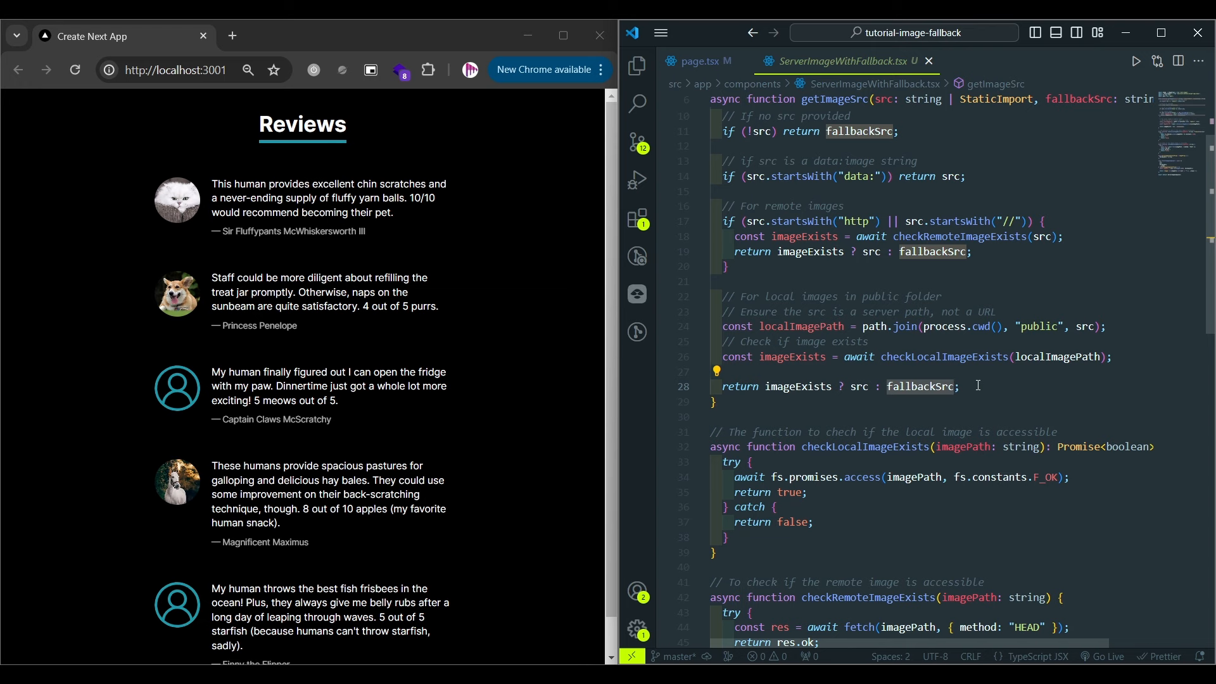
pyautogui.click(698, 61)
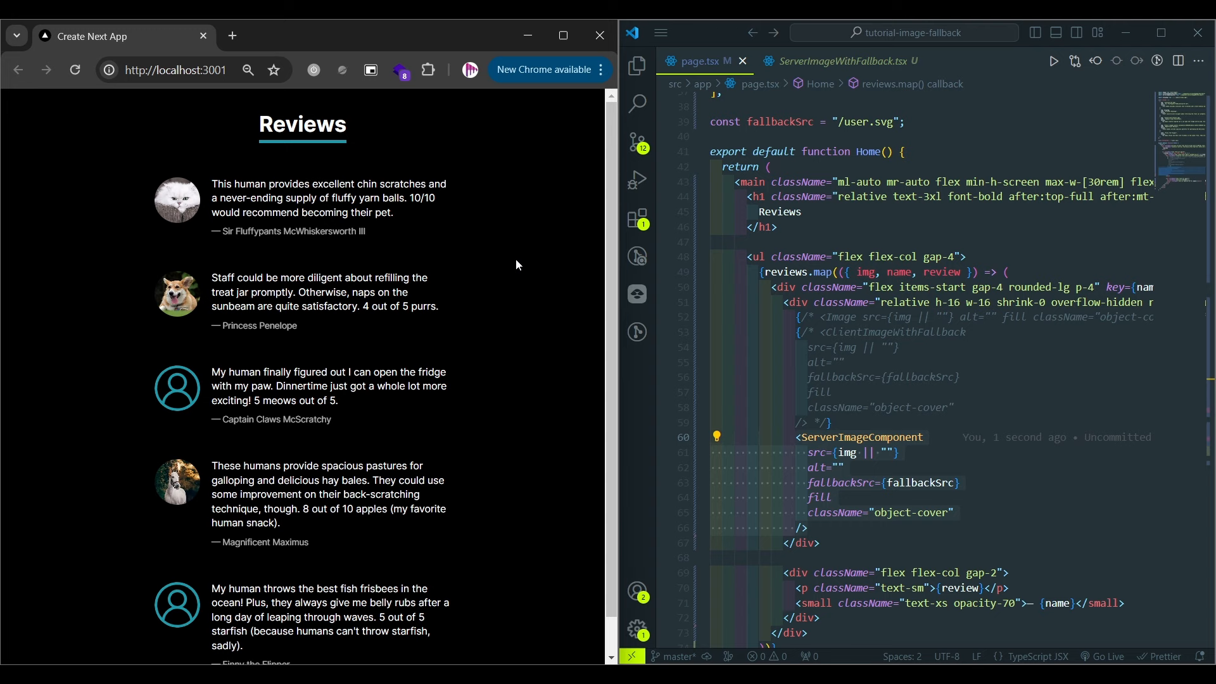
pyautogui.click(837, 61)
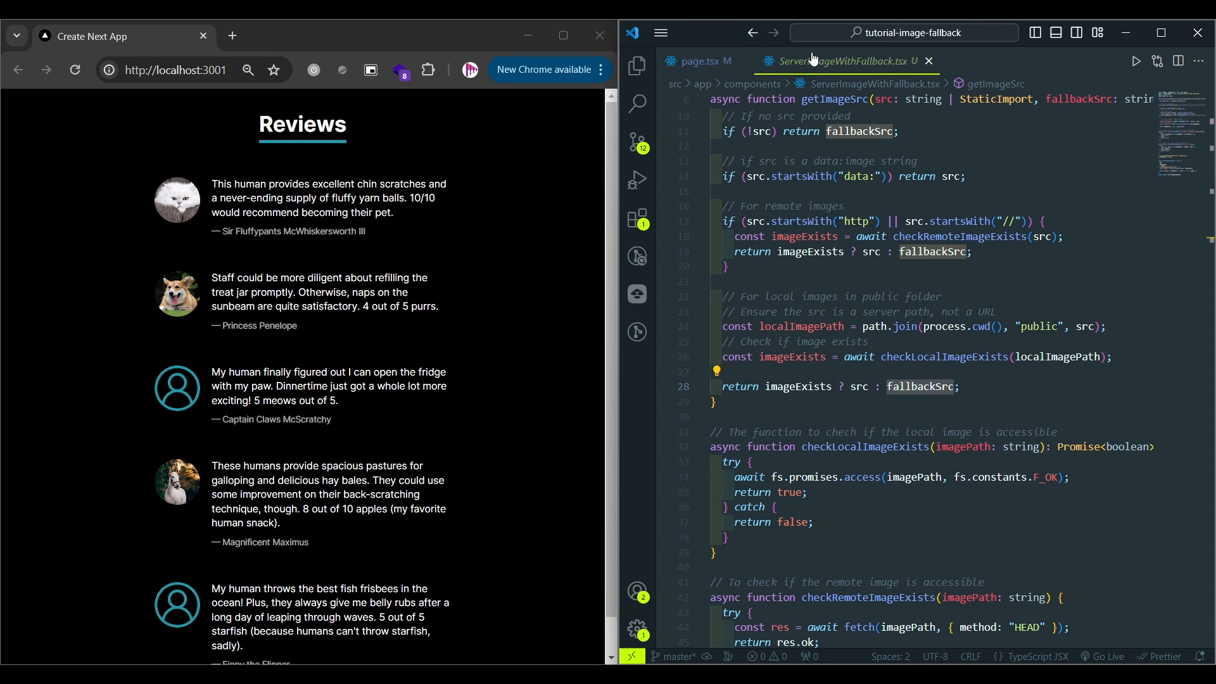
# Step: Switch to page.tsx to show the reviews array with its image paths
pyautogui.click(957, 387)
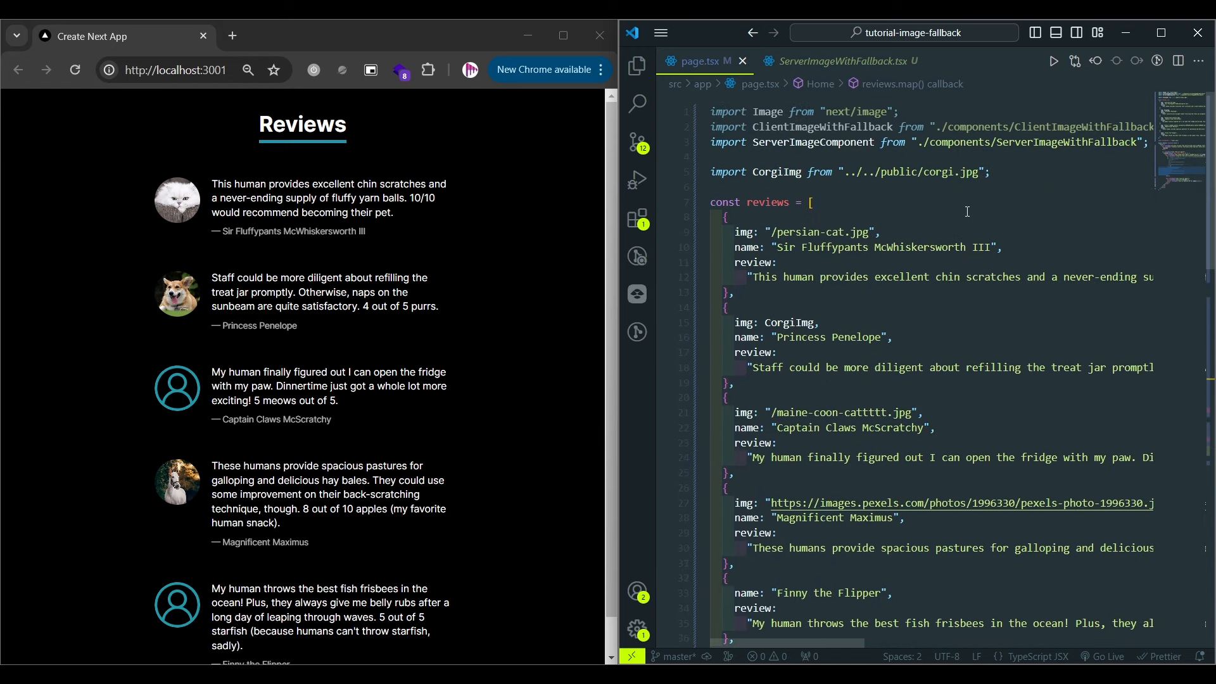
# Step: Add 'ttt' to the Persian cat and Pexels image paths to break them
pyautogui.write('ttt')
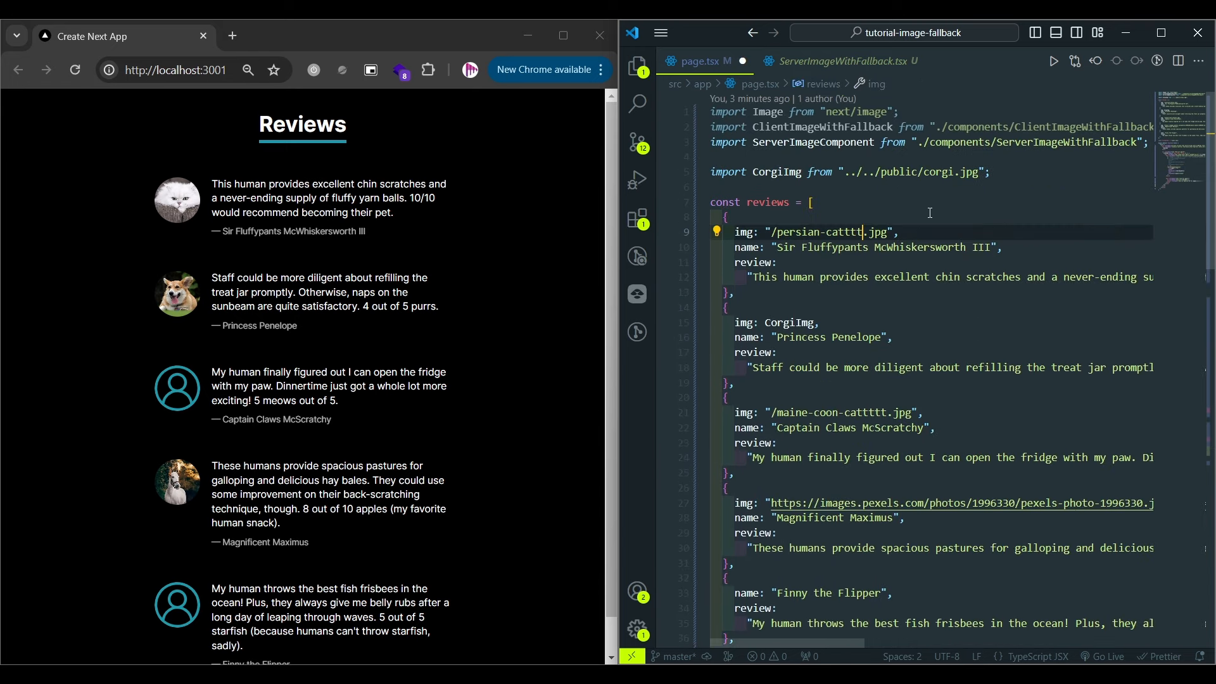
pyautogui.write('ttt')
pyautogui.click(931, 502)
pyautogui.write('ssssss')
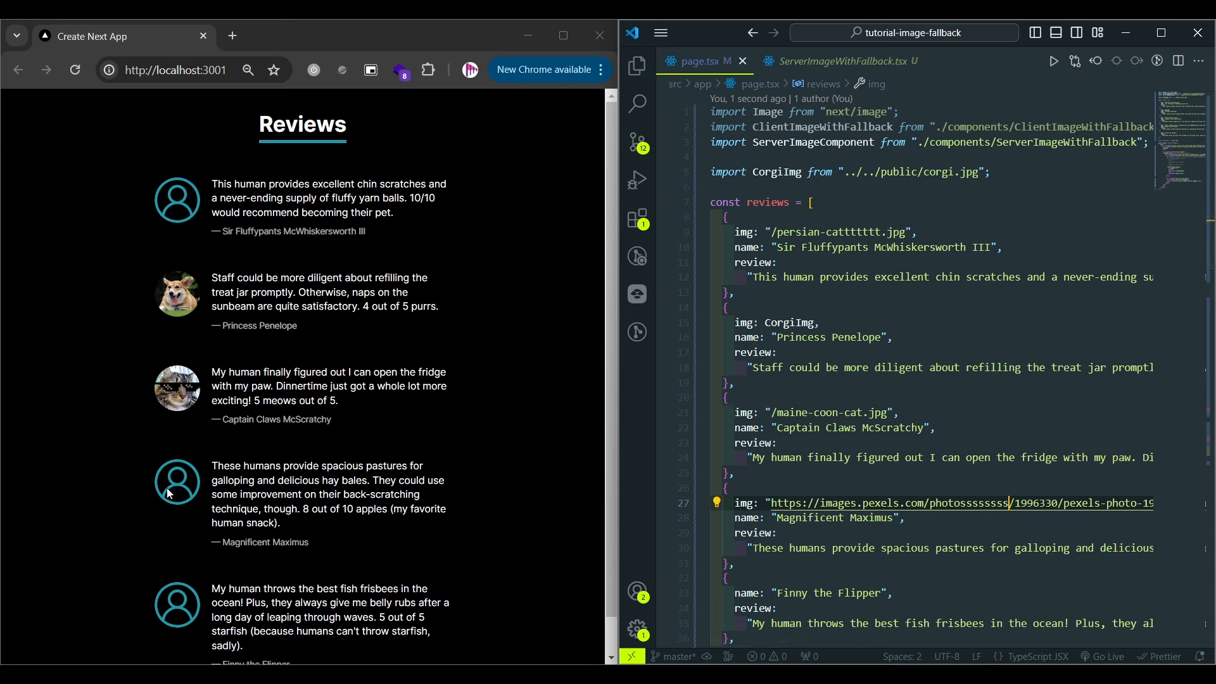
pyautogui.moveTo(163, 554)
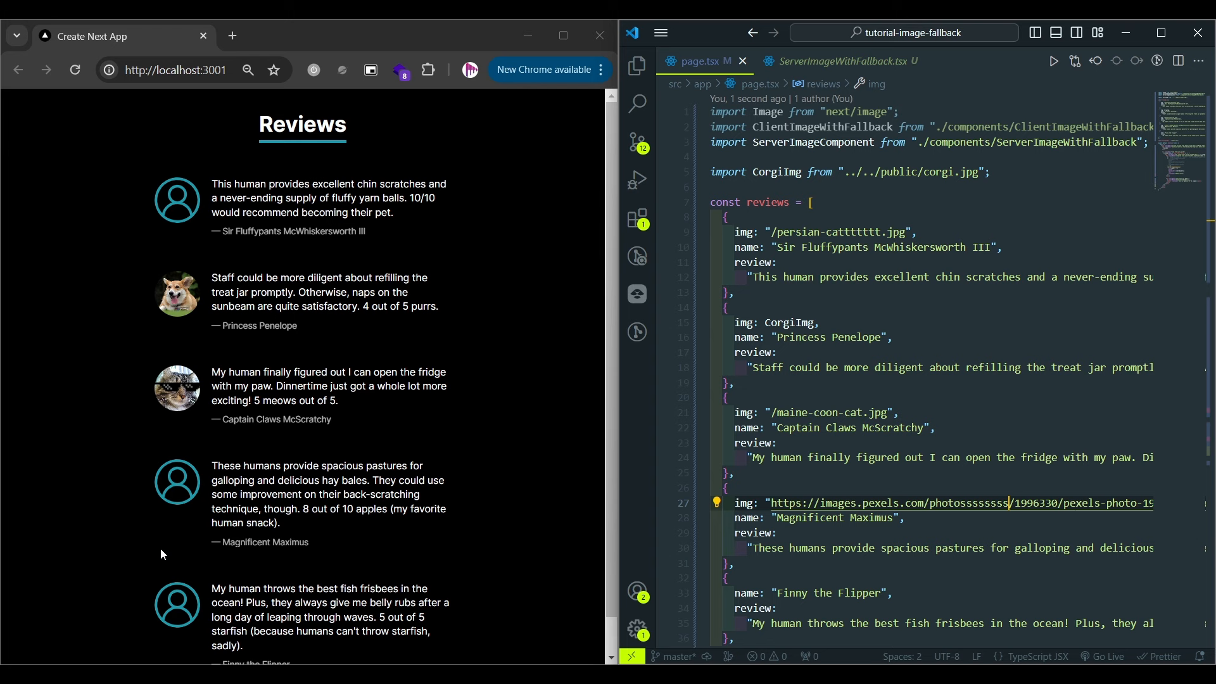
pyautogui.moveTo(500, 390)
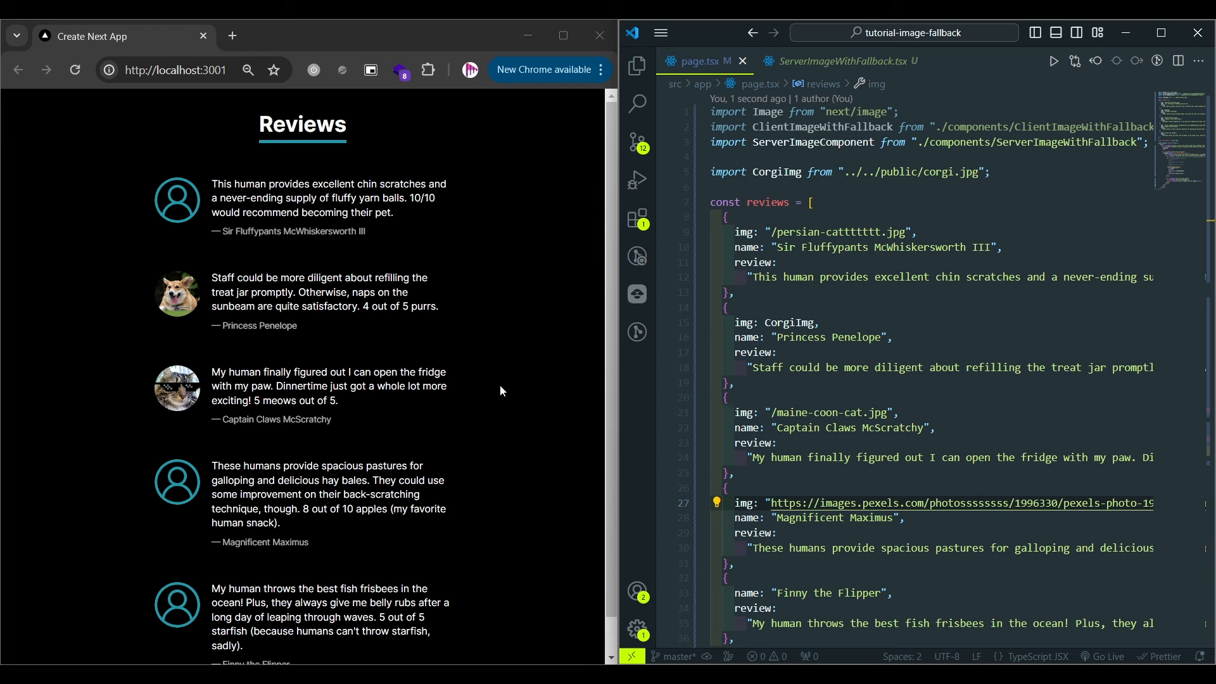